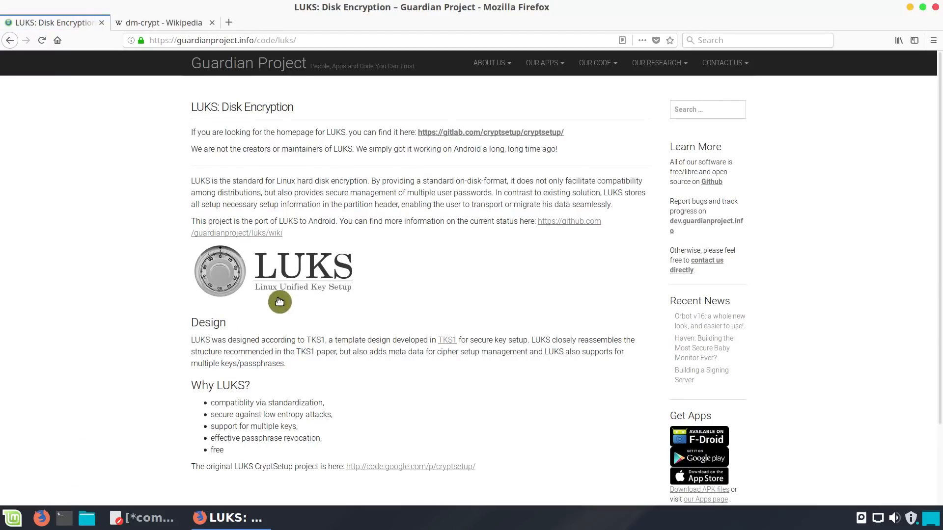
Minimize the Firefox LUKS page and bring the terminal up beside commands.txt.
{"action": "left_click", "coordinate": [162, 22]}
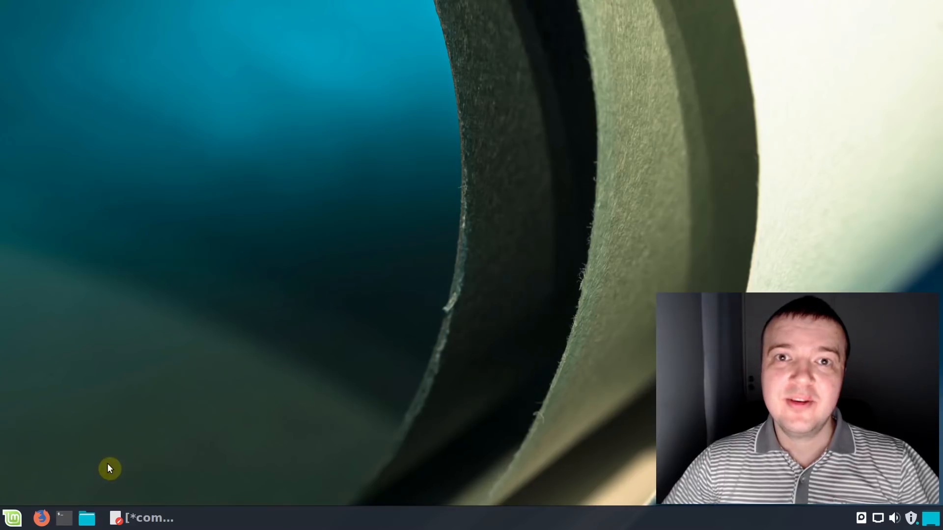
{"action": "left_click", "coordinate": [63, 518]}
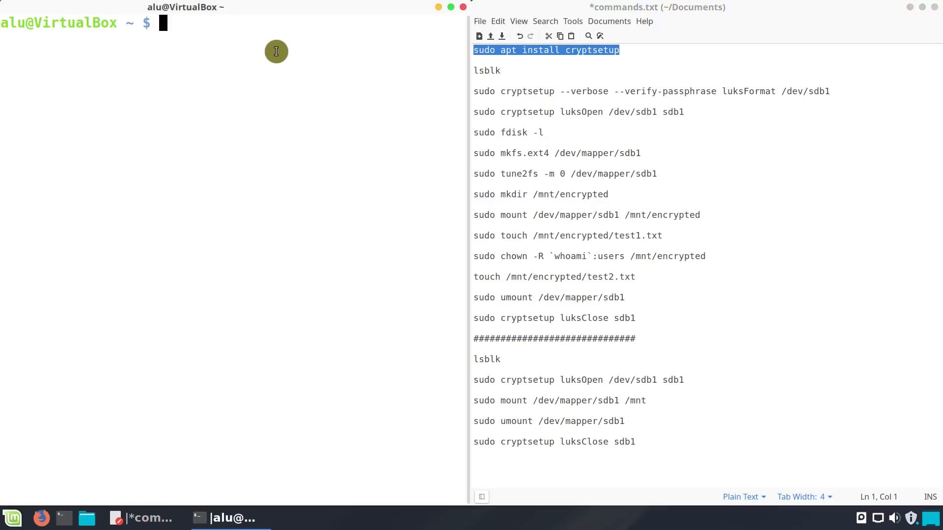
Run 'sudo apt install cryptsetup', which reports the package is already newest.
{"action": "type", "text": "sudo apt install cryptsetup"}
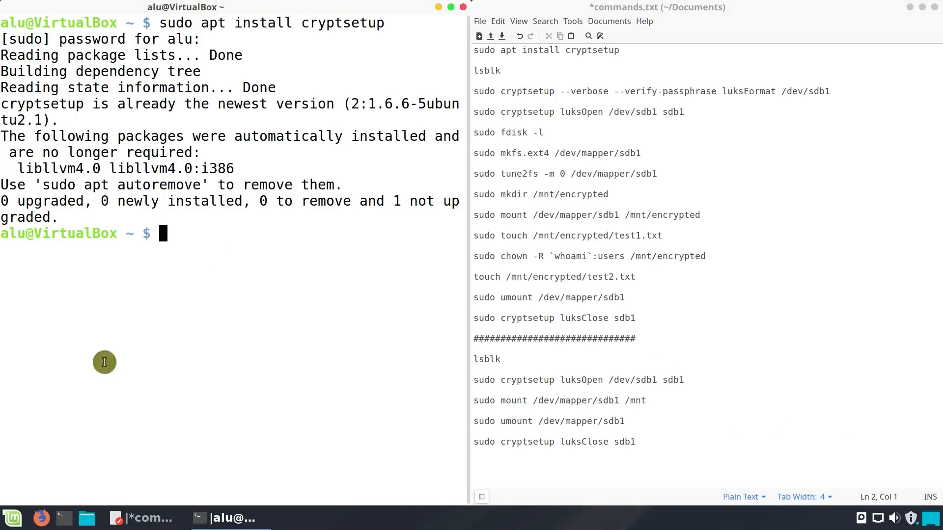
Launch GParted from the Mint menu by searching 'gpar'.
{"action": "left_click", "coordinate": [12, 517]}
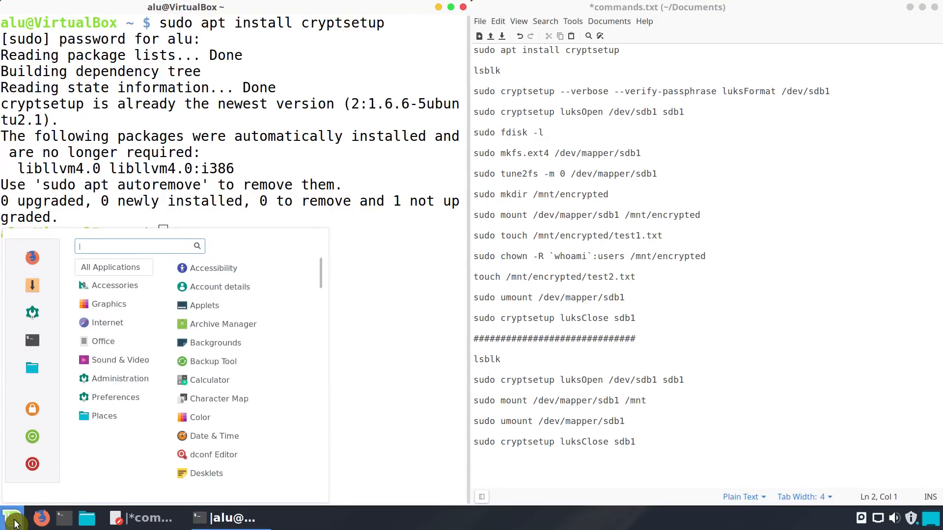
{"action": "type", "text": "gpar"}
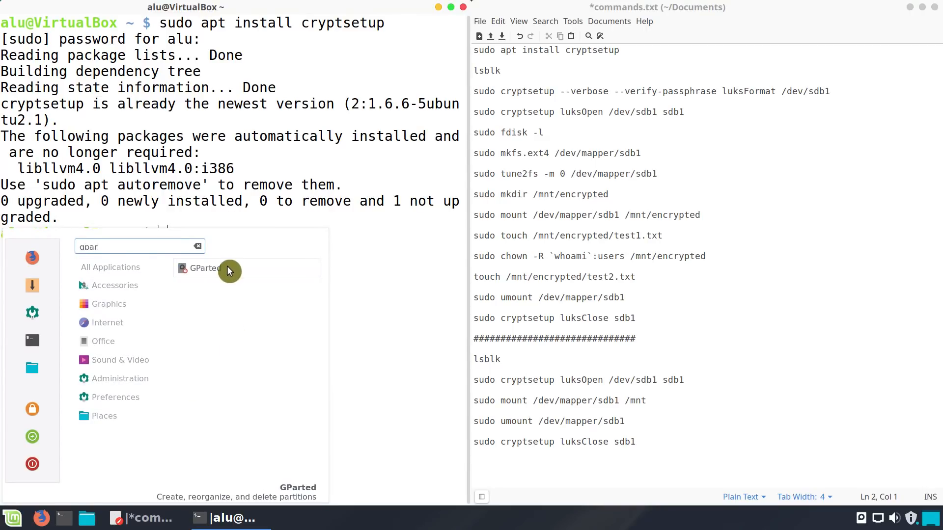
{"action": "left_click", "coordinate": [204, 269]}
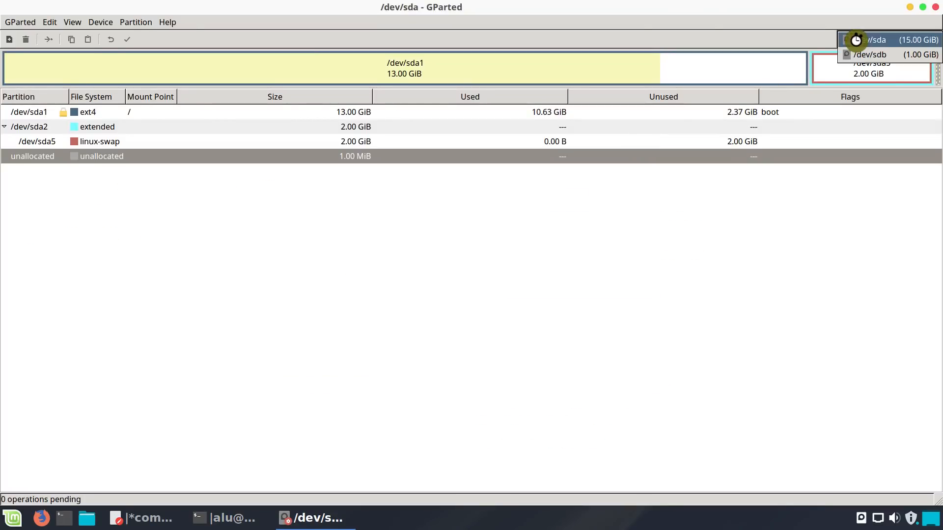
Select the 1 GiB /dev/sdb disk and create a fresh msdos partition table on it.
{"action": "left_click", "coordinate": [870, 55]}
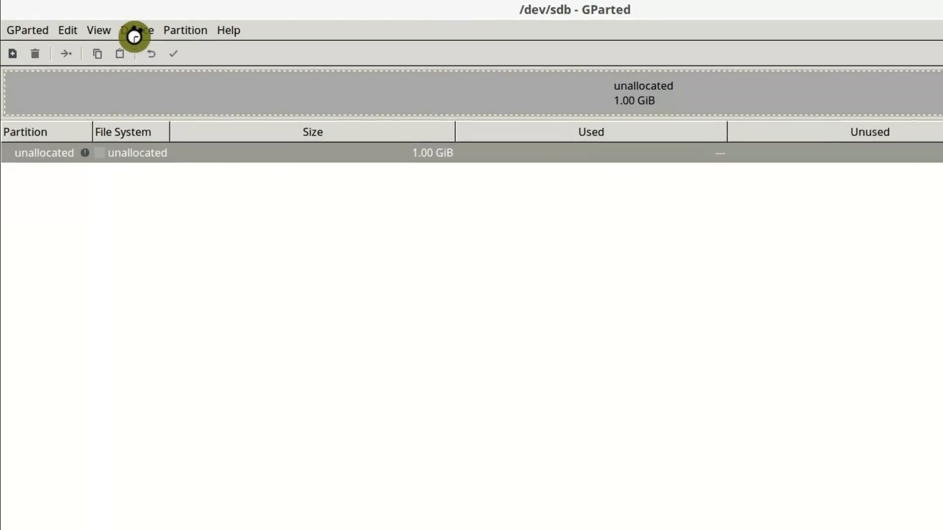
{"action": "left_click", "coordinate": [141, 31]}
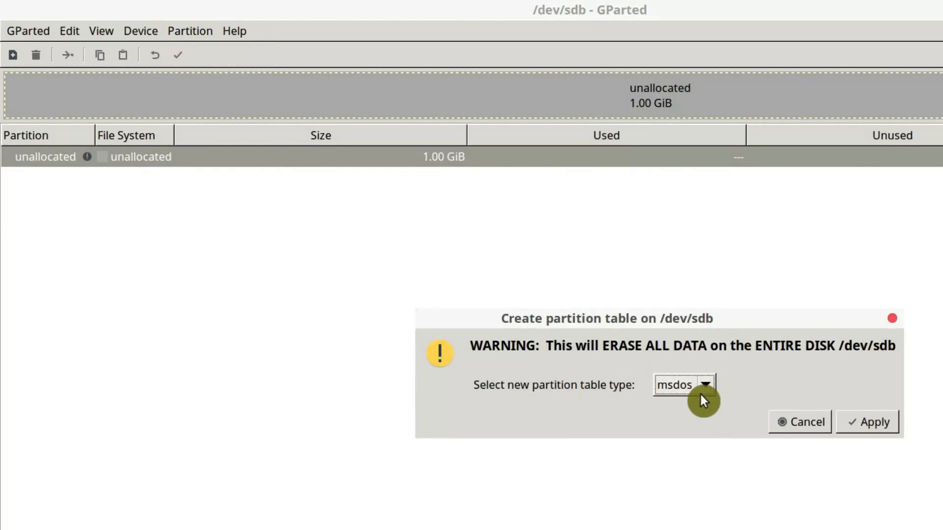
{"action": "left_click", "coordinate": [874, 422]}
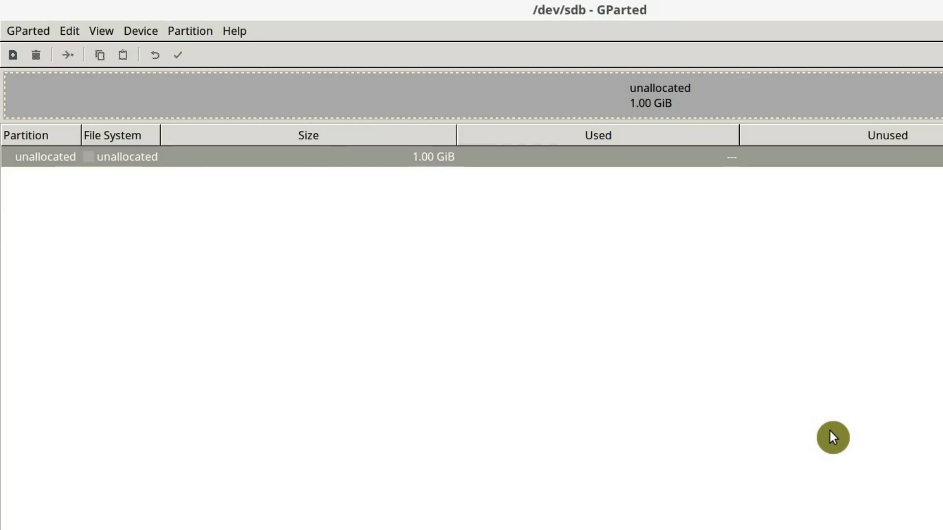
Start a new primary partition on sdb and size it to fill the whole 1023 MiB disk.
{"action": "left_click", "coordinate": [189, 30]}
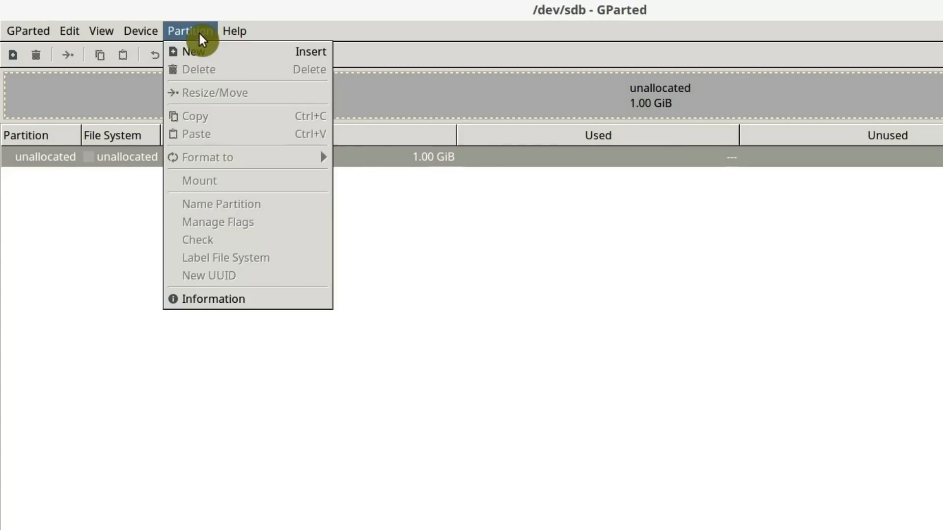
{"action": "mouse_move", "coordinate": [201, 52]}
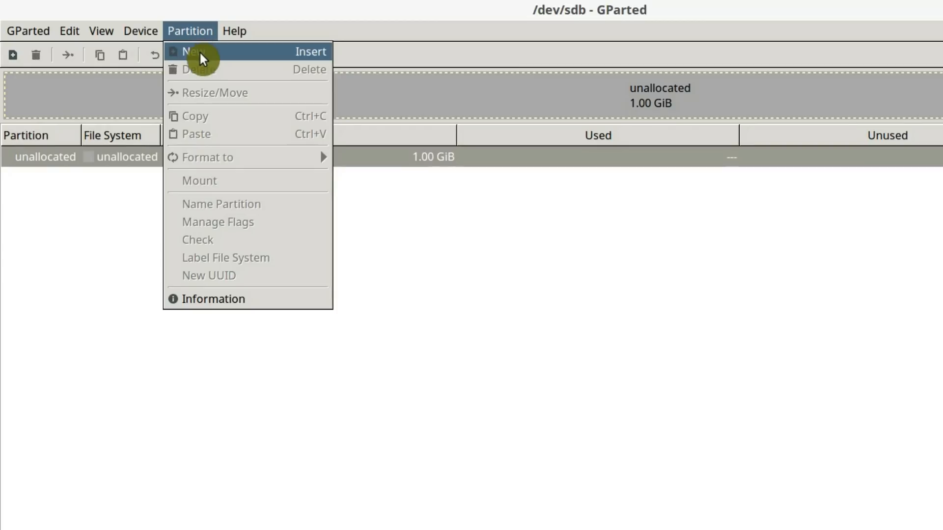
{"action": "left_click", "coordinate": [192, 51]}
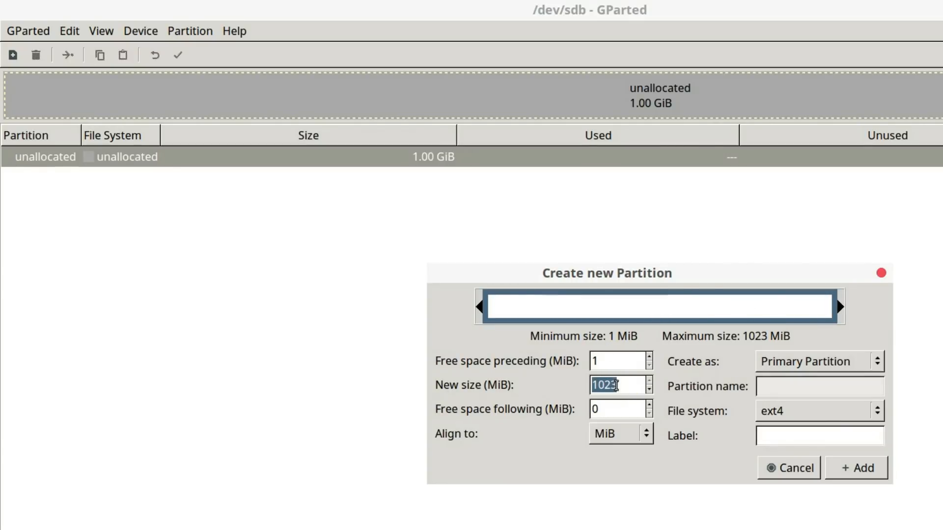
{"action": "type", "text": "512"}
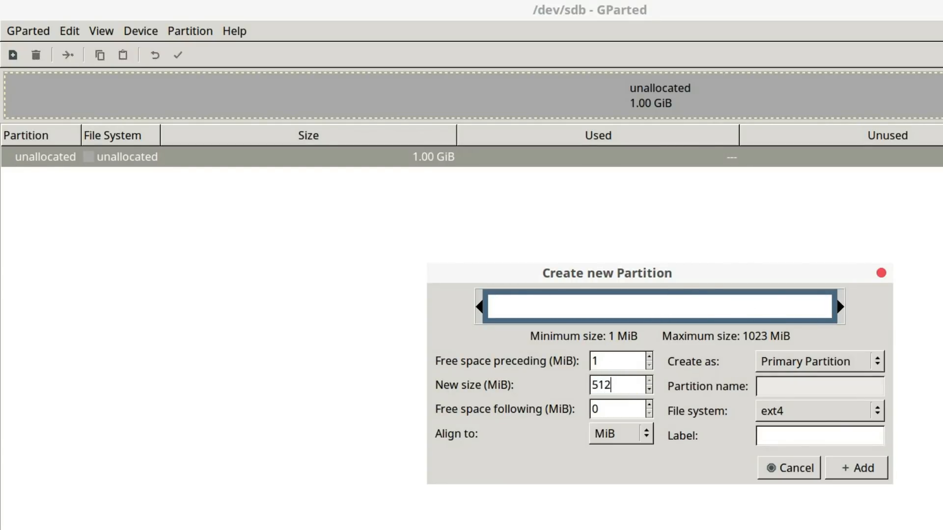
{"action": "left_click_drag", "start_coordinate": [842, 306], "coordinate": [665, 306]}
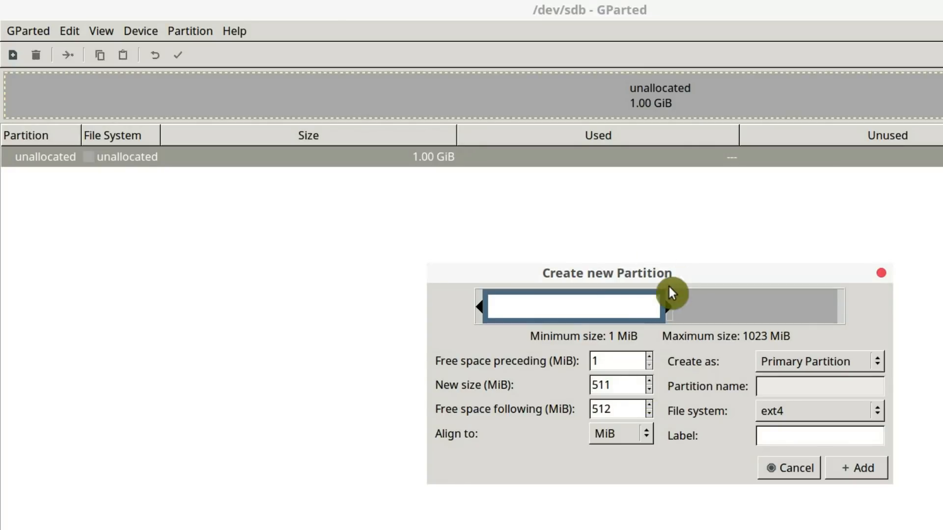
{"action": "left_click_drag", "start_coordinate": [665, 306], "coordinate": [841, 305]}
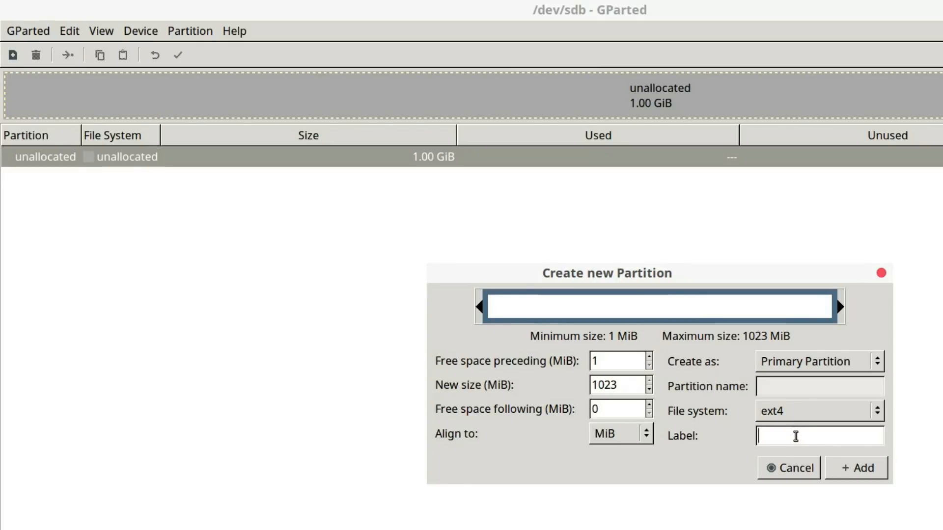
Label the ext4 partition 'encrypt' and queue it with Add.
{"action": "type", "text": "encrypt"}
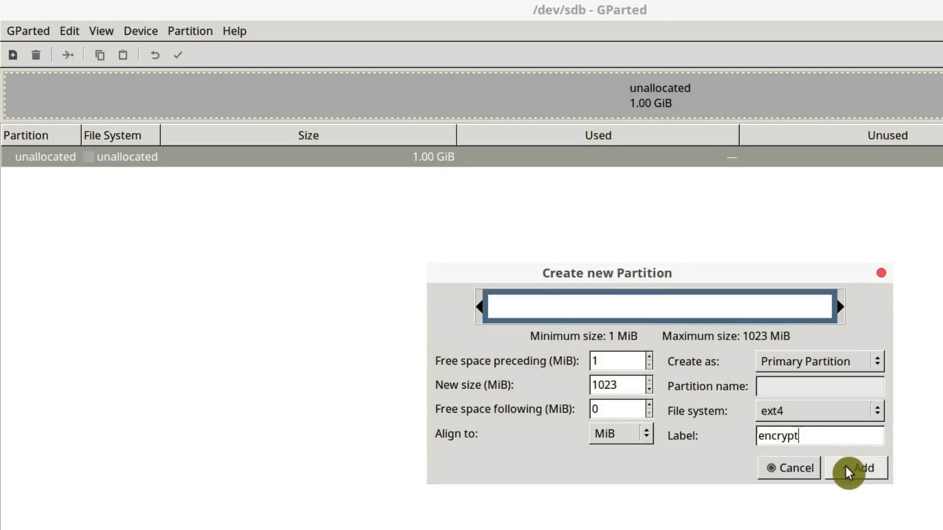
{"action": "left_click", "coordinate": [862, 467]}
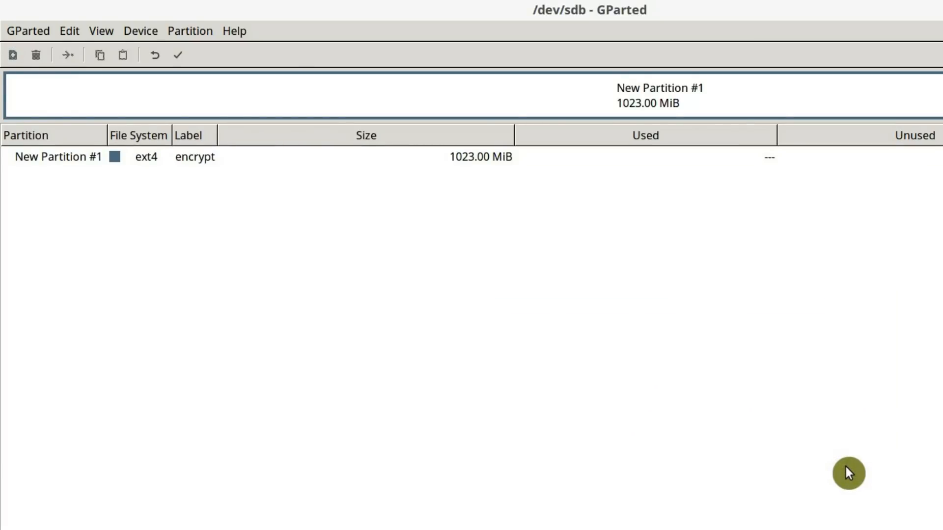
{"action": "mouse_move", "coordinate": [177, 55]}
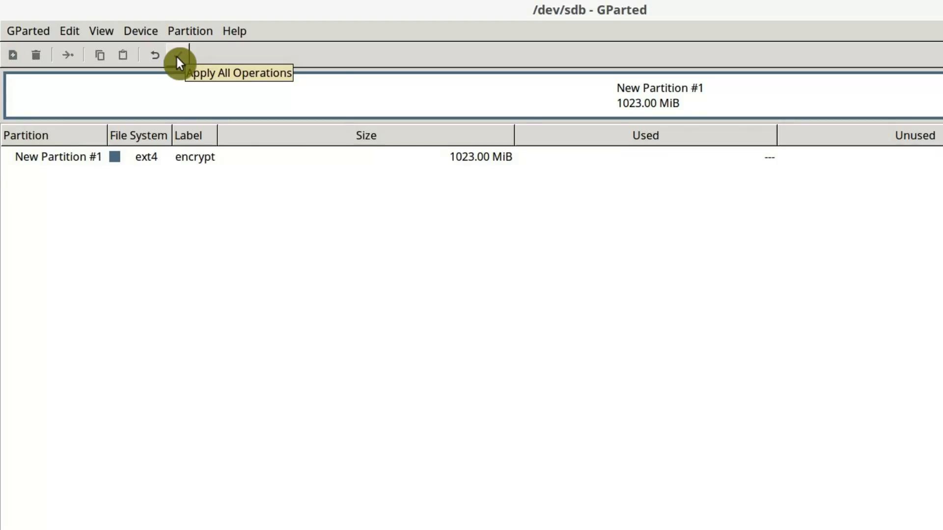
Apply all pending operations so sdb1 is written as 1023 MiB ext4, then close GParted.
{"action": "left_click", "coordinate": [177, 55]}
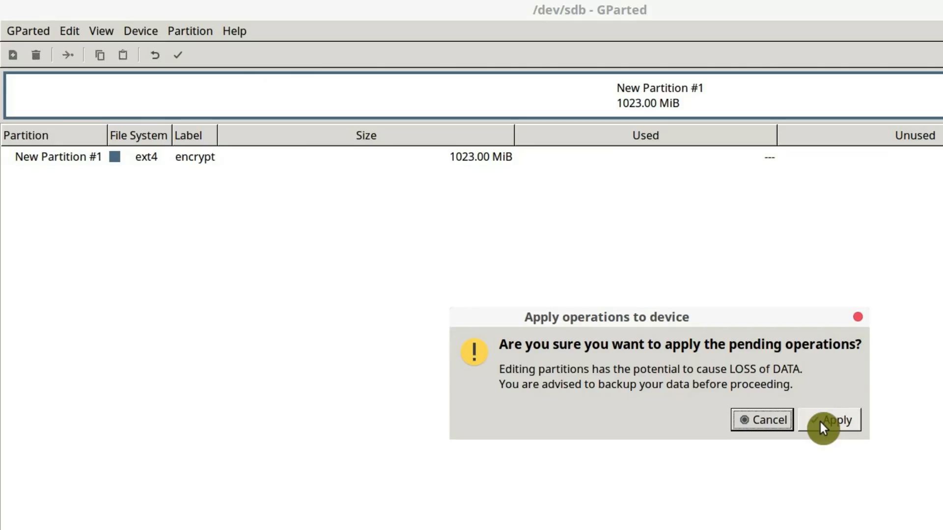
{"action": "left_click", "coordinate": [835, 419]}
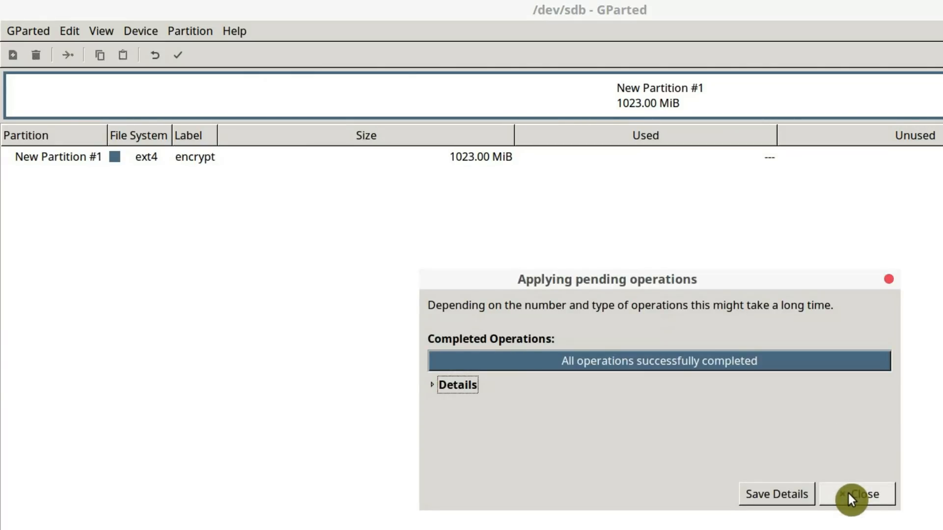
{"action": "left_click", "coordinate": [859, 494]}
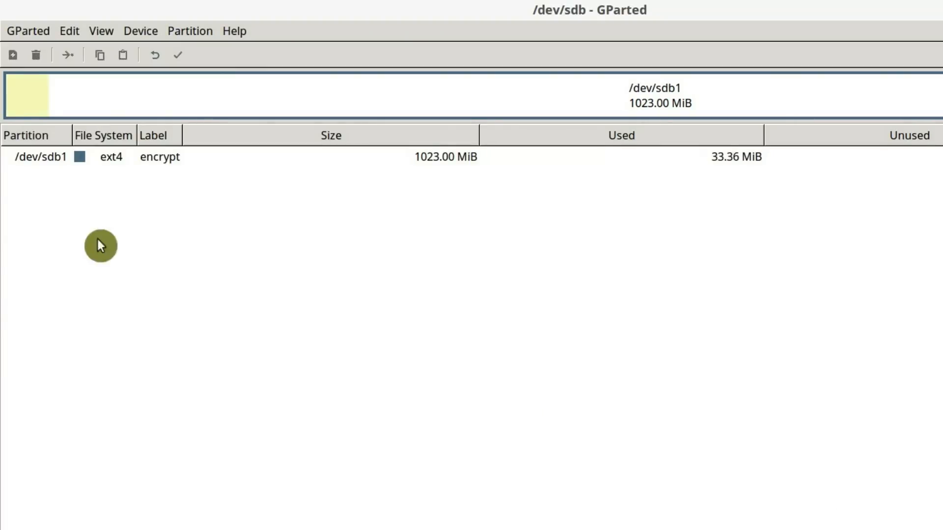
{"action": "mouse_move", "coordinate": [49, 167]}
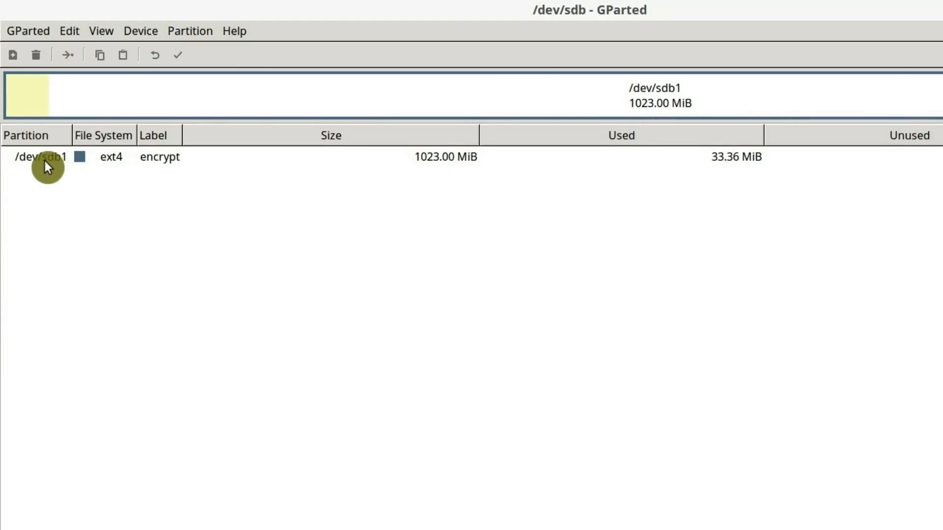
{"action": "mouse_move", "coordinate": [68, 212]}
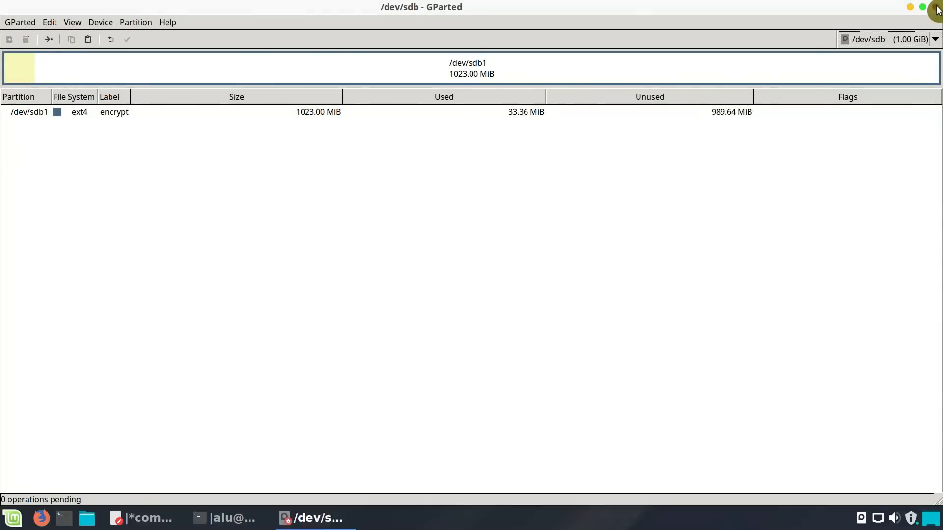
{"action": "left_click", "coordinate": [146, 518]}
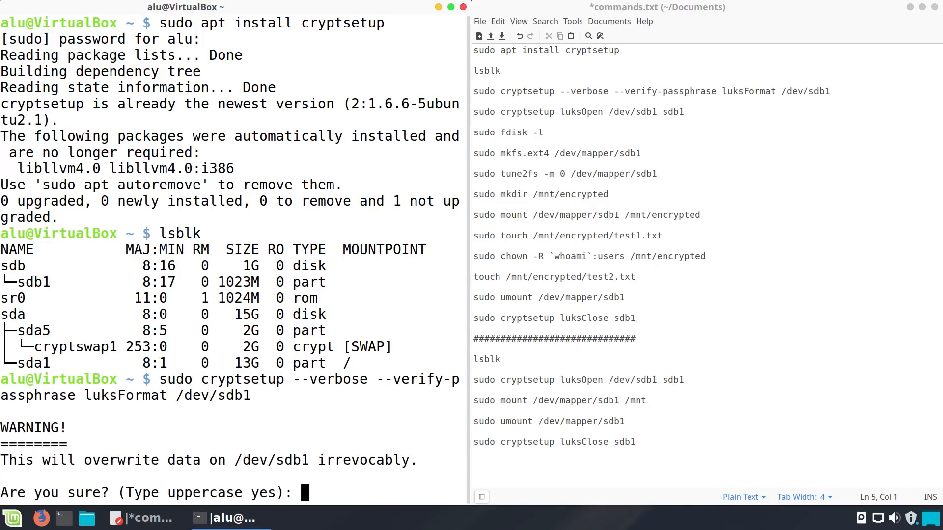
Confirm luksFormat on /dev/sdb1 with YES, then luksOpen it as sdb1 and check /dev/mapper/sdb1.
{"action": "type", "text": "YES"}
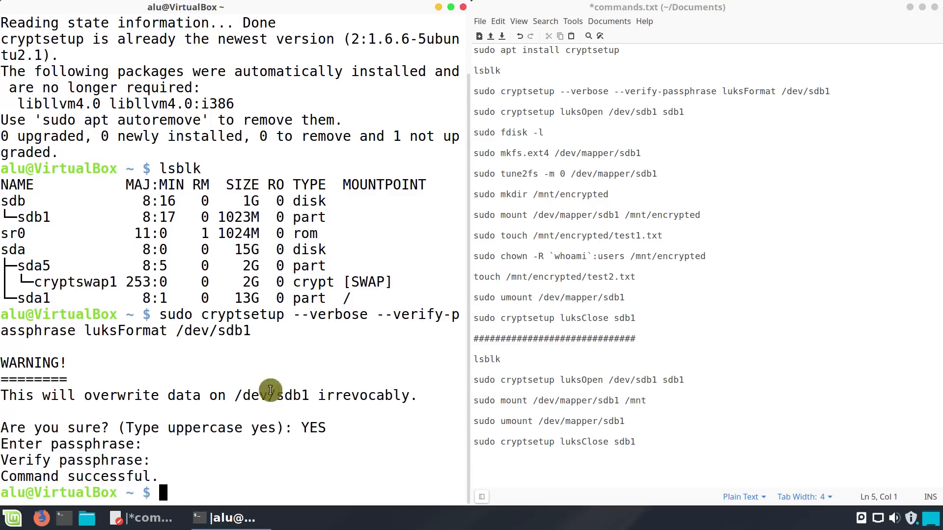
{"action": "triple_click", "coordinate": [578, 111]}
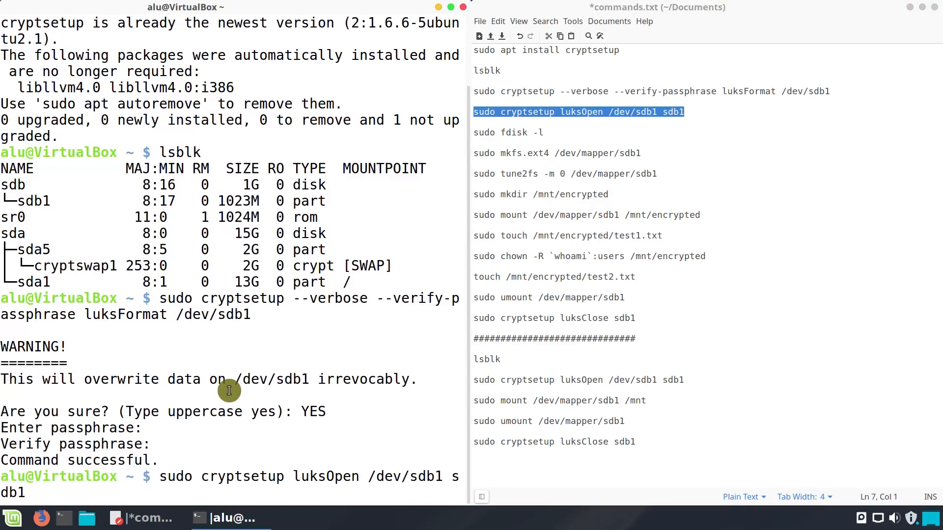
{"action": "key", "text": "Return"}
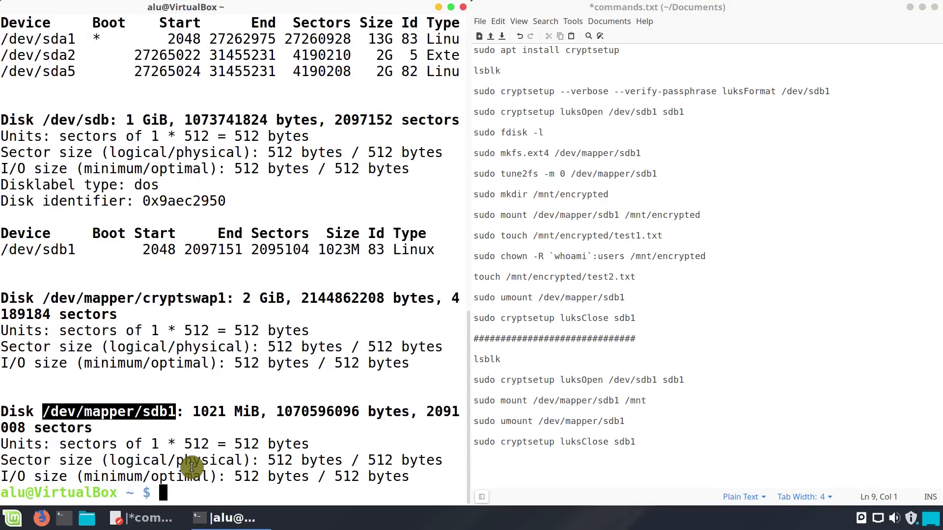
{"action": "double_click", "coordinate": [534, 153]}
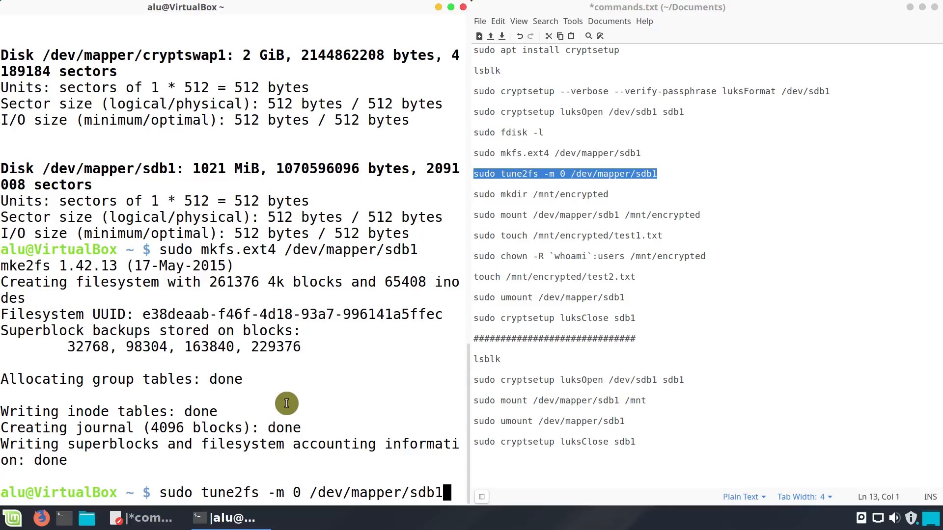
Run tune2fs -m 0 on /dev/mapper/sdb1 to set reserved blocks to 0%, then clear the screen.
{"action": "key", "text": "Return"}
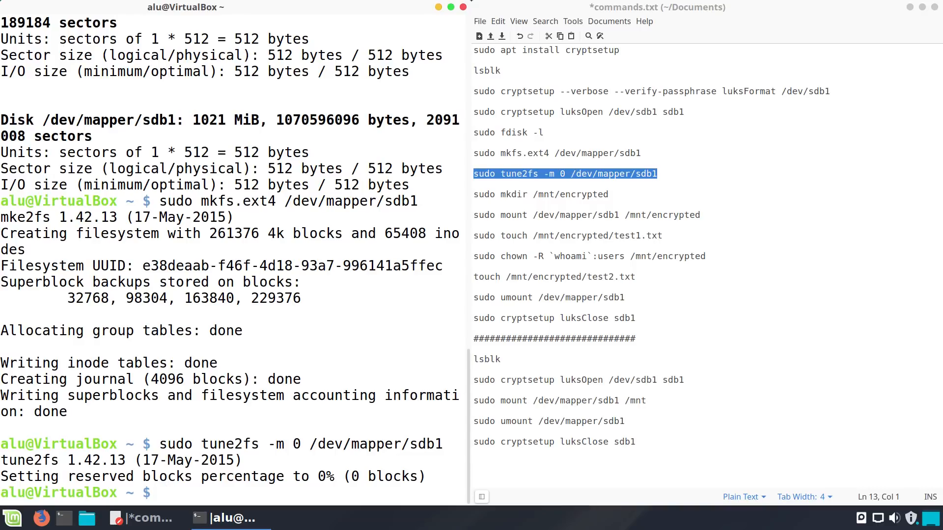
{"action": "type", "text": "c"}
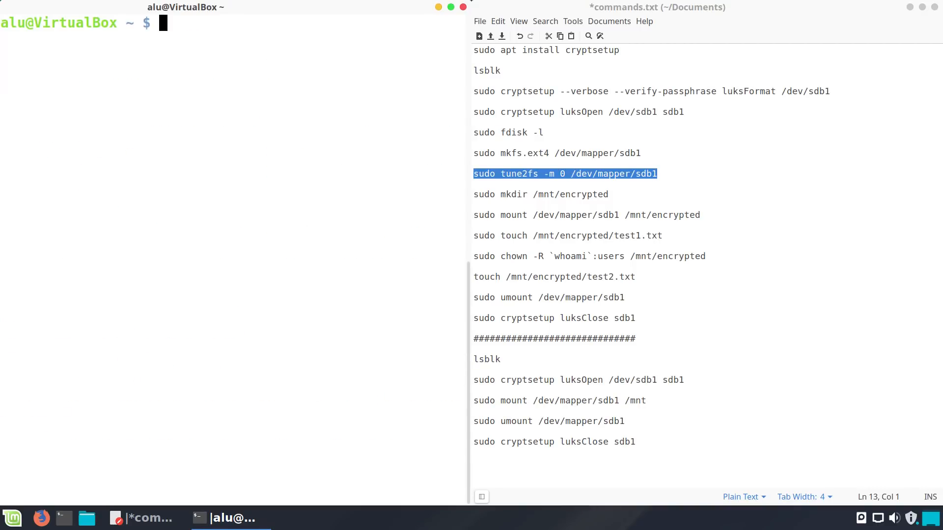
Create /mnt/encrypted, mount /dev/mapper/sdb1 there and list /mnt to verify.
{"action": "left_click", "coordinate": [547, 198]}
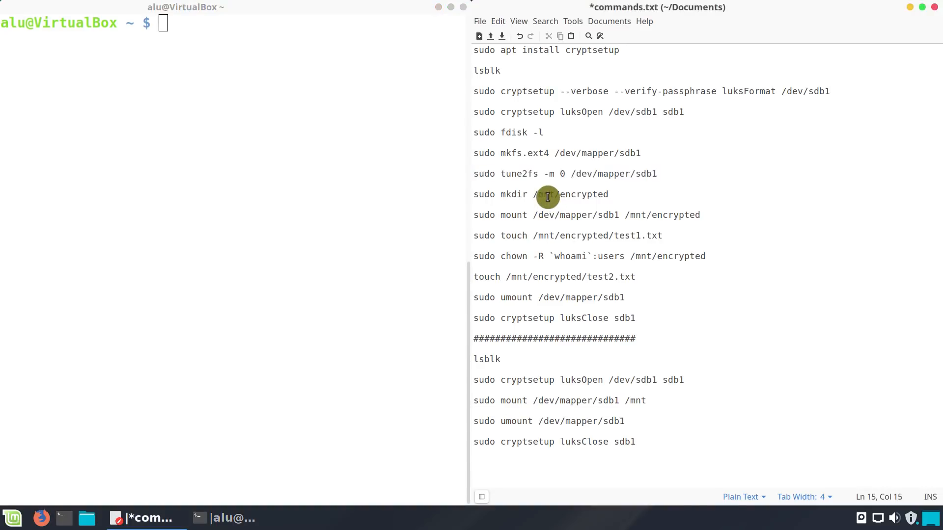
{"action": "triple_click", "coordinate": [541, 195]}
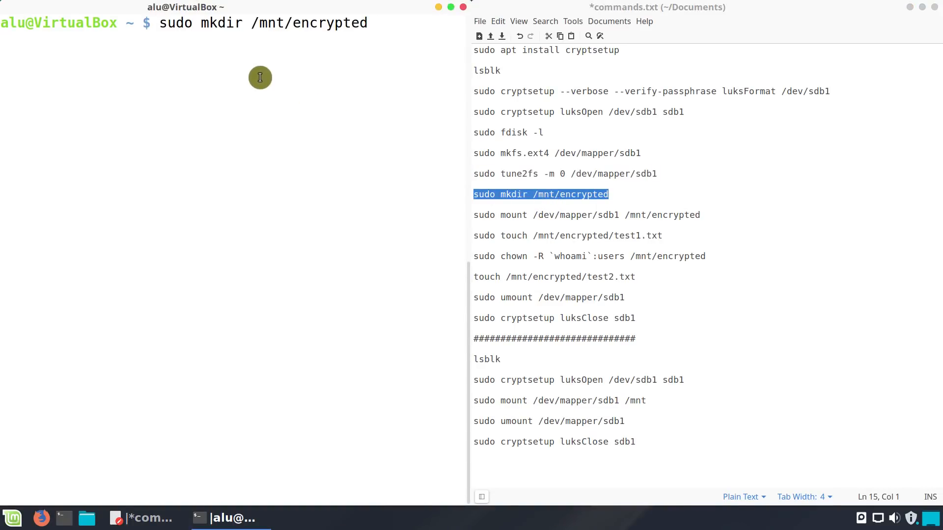
{"action": "type", "text": "ls mnt"}
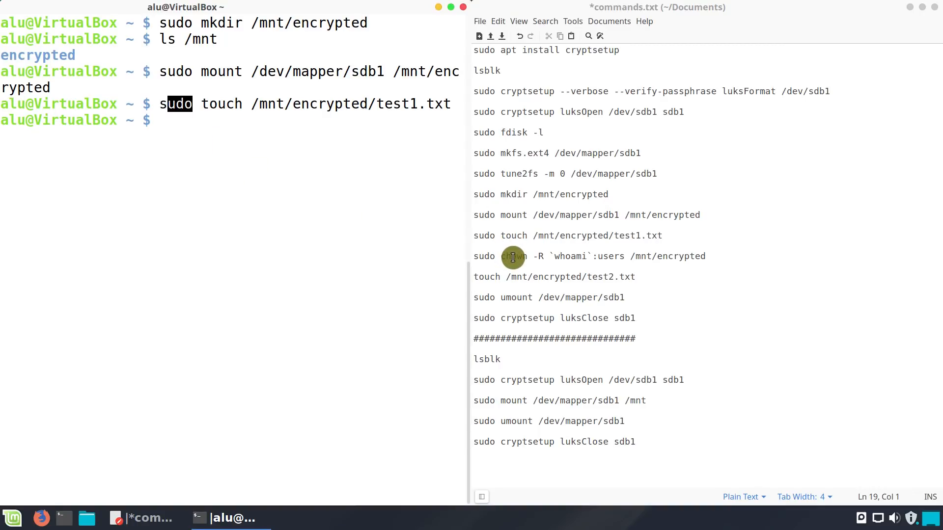
Give the user ownership of /mnt/encrypted, create test1.txt and test2.txt, and list them.
{"action": "triple_click", "coordinate": [589, 257]}
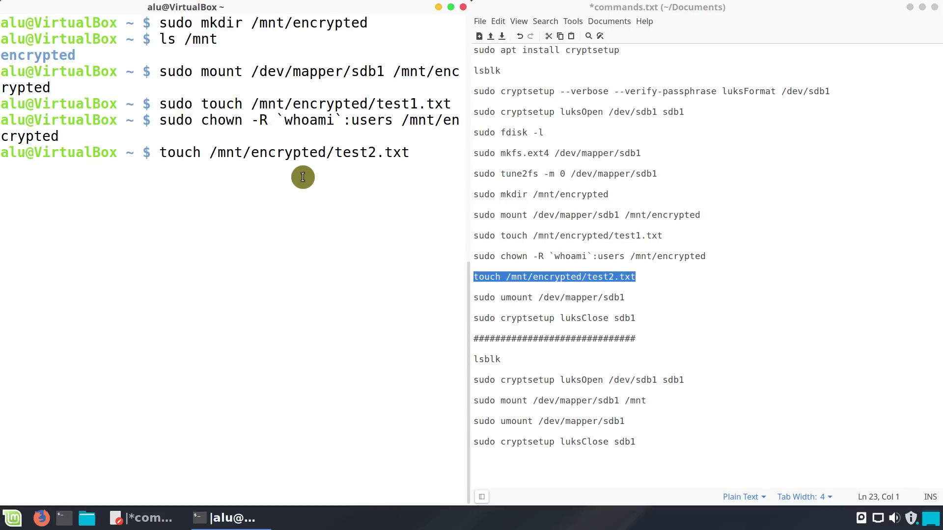
{"action": "type", "text": "ls /mnt/encrypted/"}
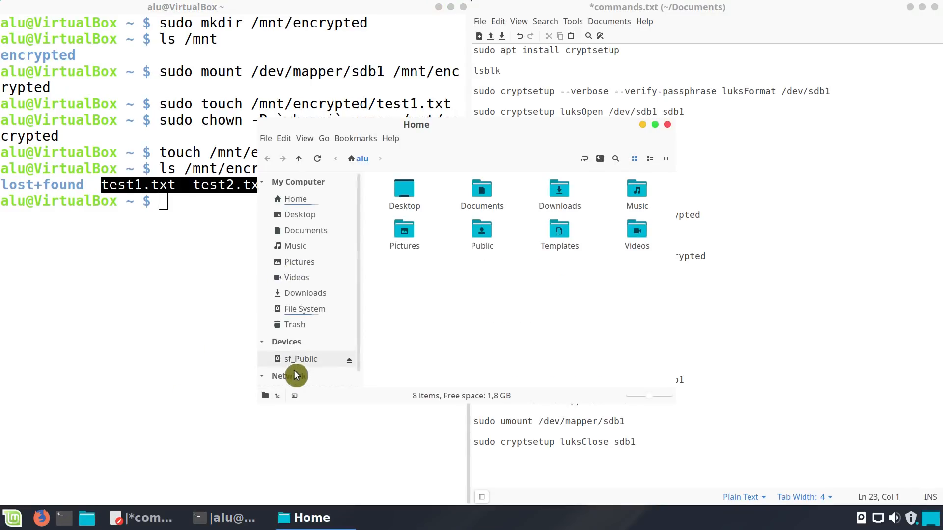
{"action": "left_click", "coordinate": [304, 308]}
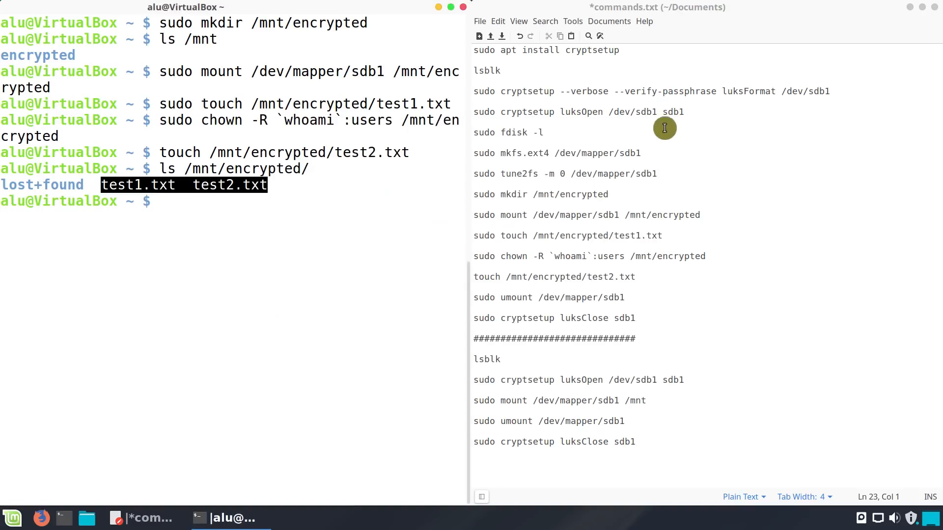
Run 'sudo umount /dev/mapper/sdb1' and luksClose sdb1 to lock the volume again.
{"action": "triple_click", "coordinate": [548, 297]}
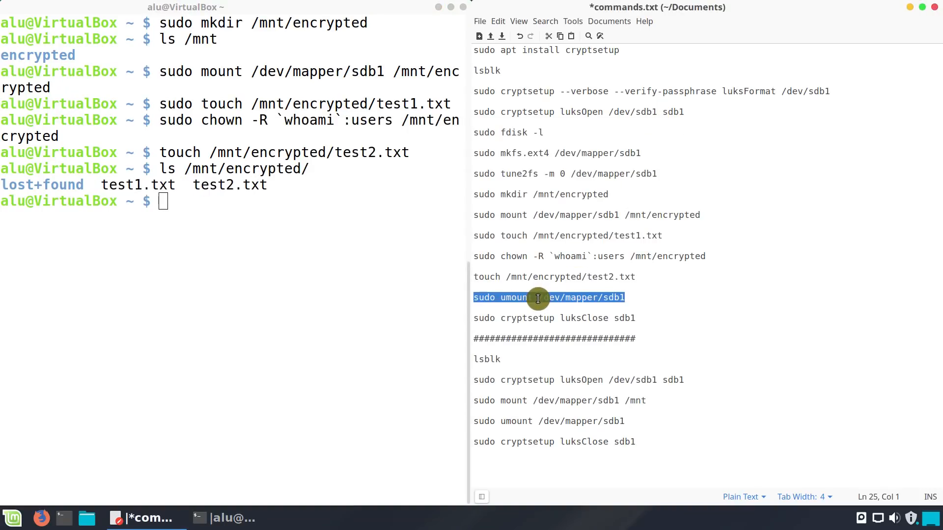
{"action": "type", "text": "sudo umount /dev/mapper/sdb1"}
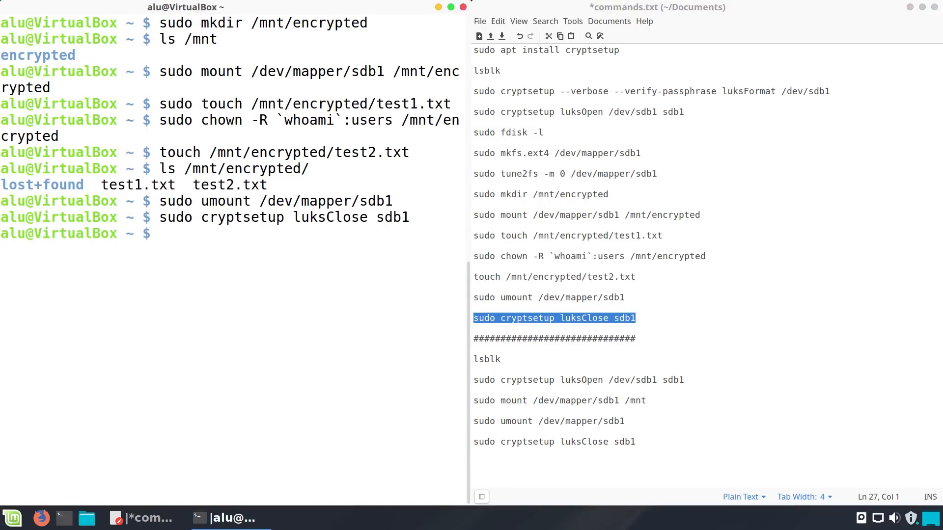
{"action": "left_click", "coordinate": [86, 518]}
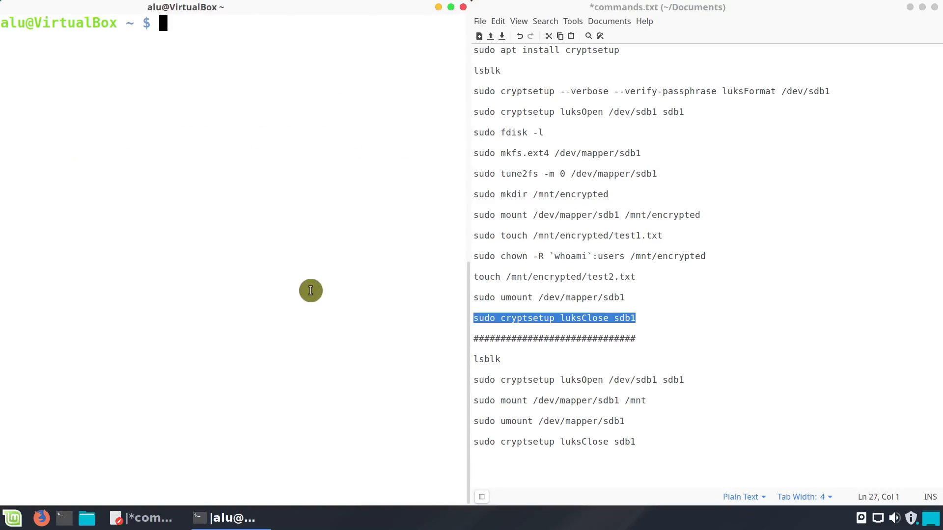
Run lsblk, luksOpen and mount sdb1 at /mnt/encrypted, then list it showing test1.txt and test2.txt.
{"action": "left_click", "coordinate": [486, 360]}
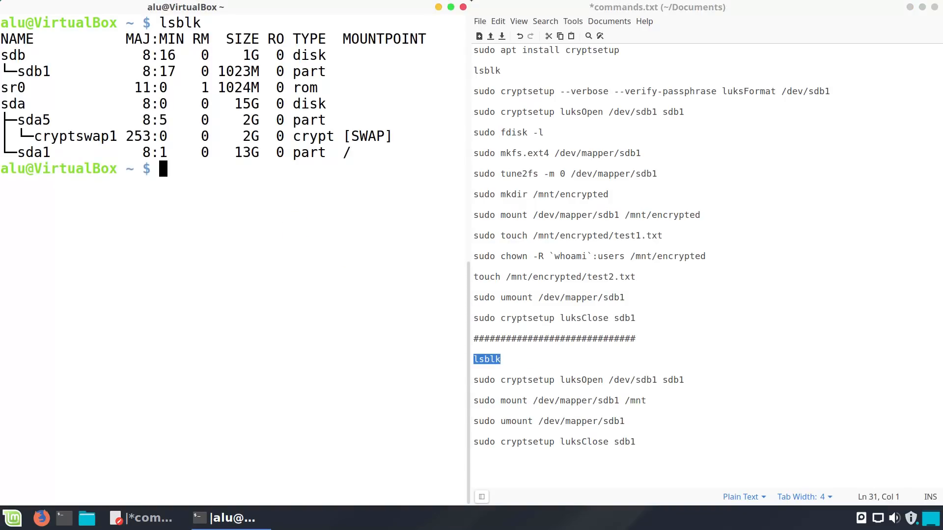
{"action": "double_click", "coordinate": [29, 71]}
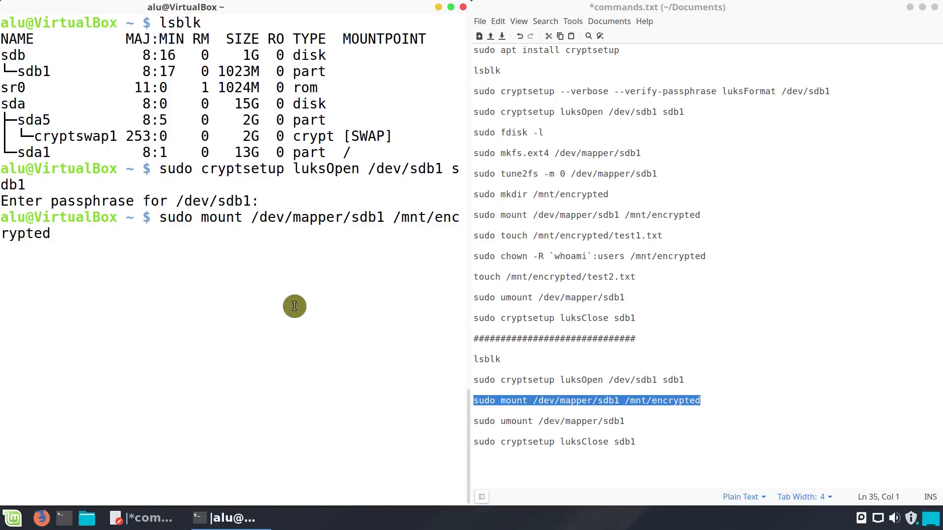
{"action": "type", "text": "ls /"}
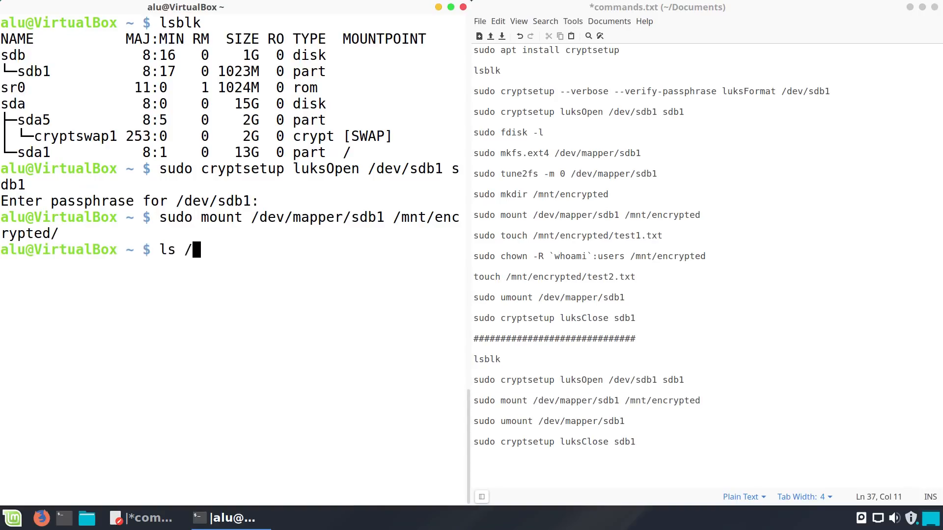
{"action": "type", "text": "mnt/encrypted/"}
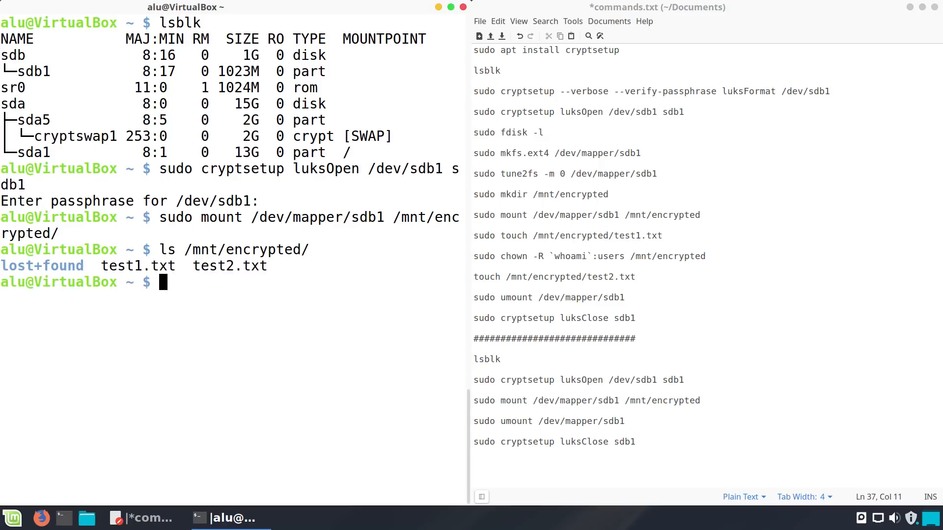
Unmount /dev/mapper/sdb1 and luksClose sdb1 again.
{"action": "double_click", "coordinate": [111, 266]}
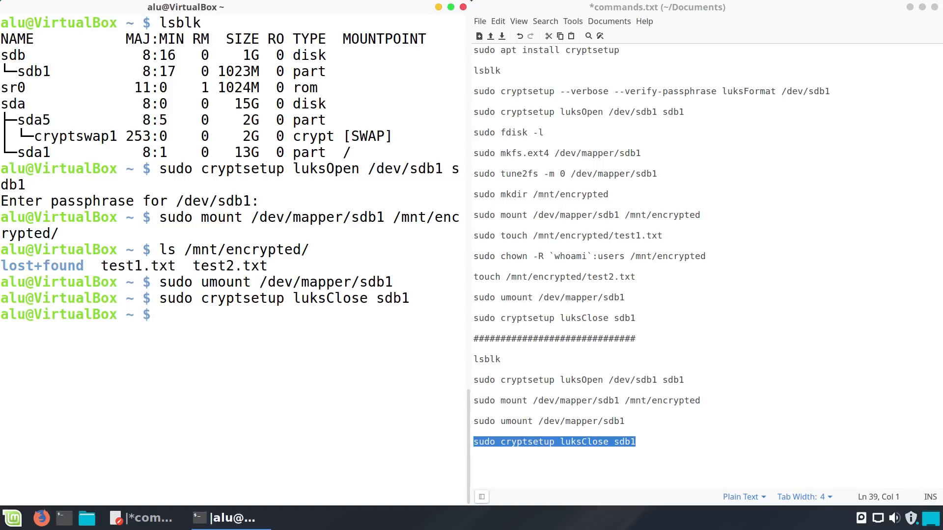
{"action": "mouse_move", "coordinate": [234, 411]}
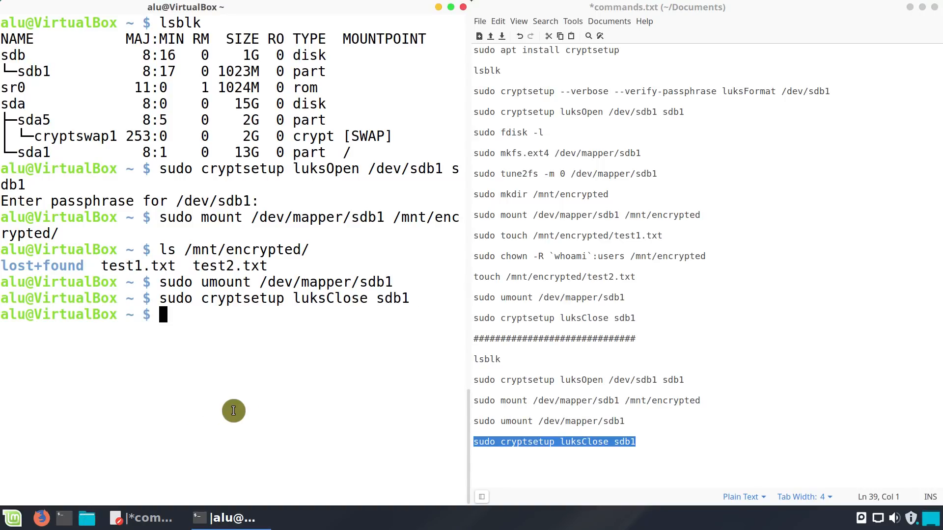
In Nemo, unlock the 1.1 GB volume with its passphrase, revealing lost+found, test1.txt and test2.txt.
{"action": "left_click", "coordinate": [87, 517]}
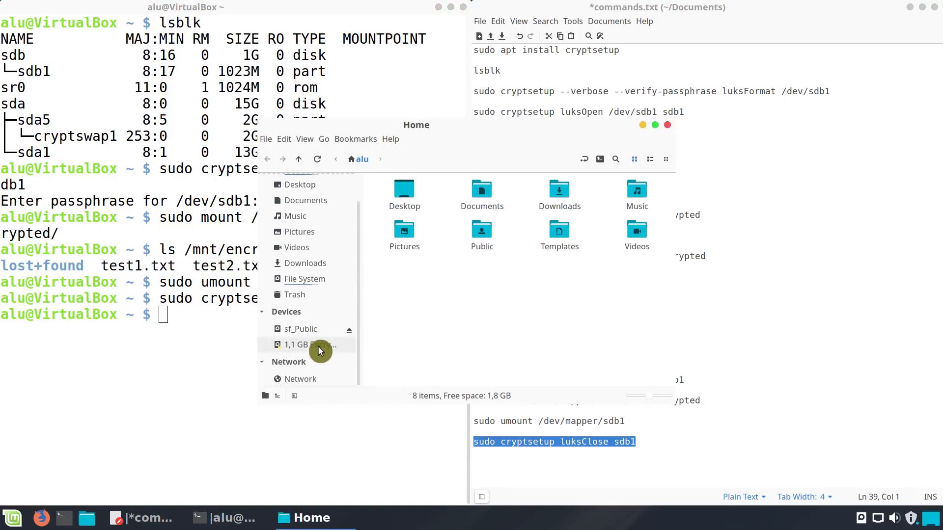
{"action": "left_click", "coordinate": [304, 345]}
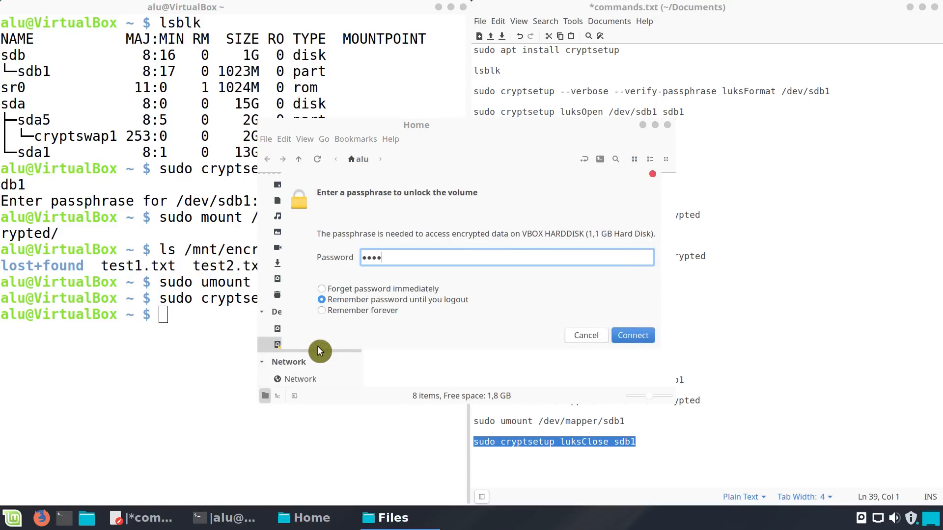
{"action": "left_click", "coordinate": [632, 335]}
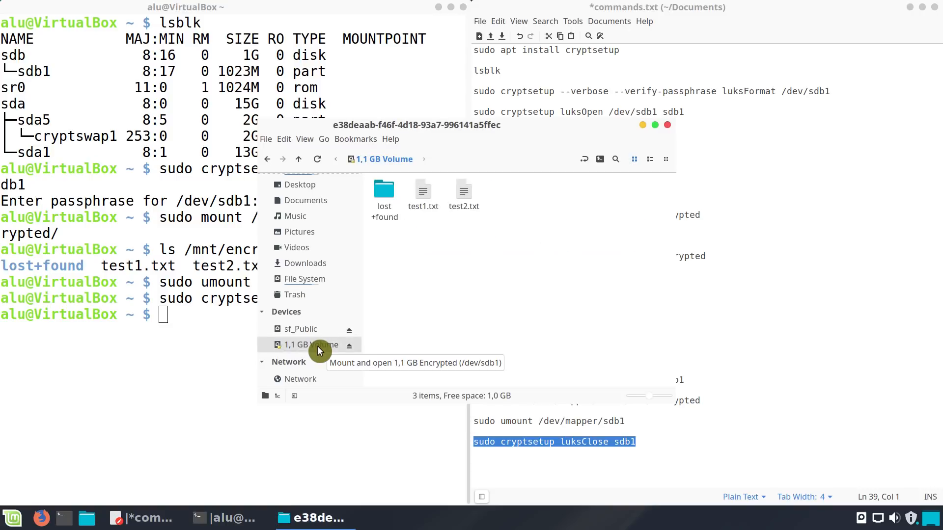
{"action": "mouse_move", "coordinate": [672, 129]}
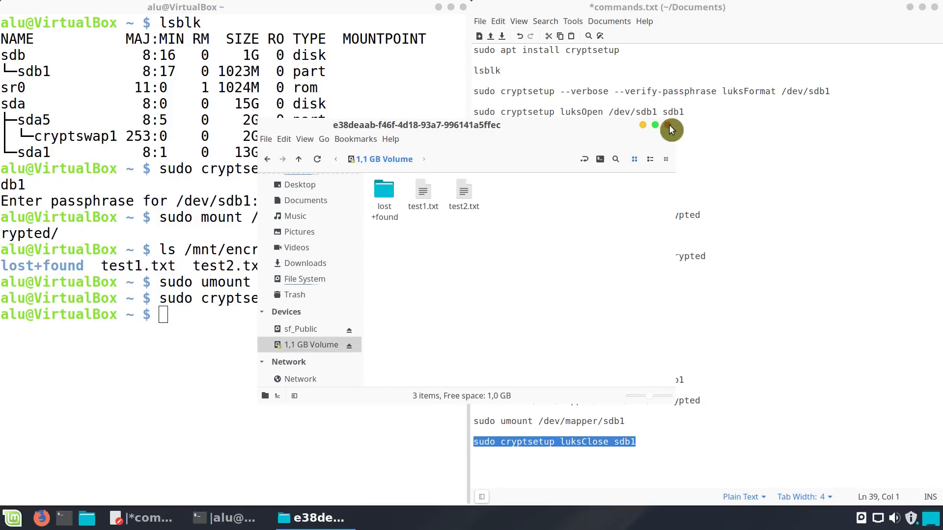